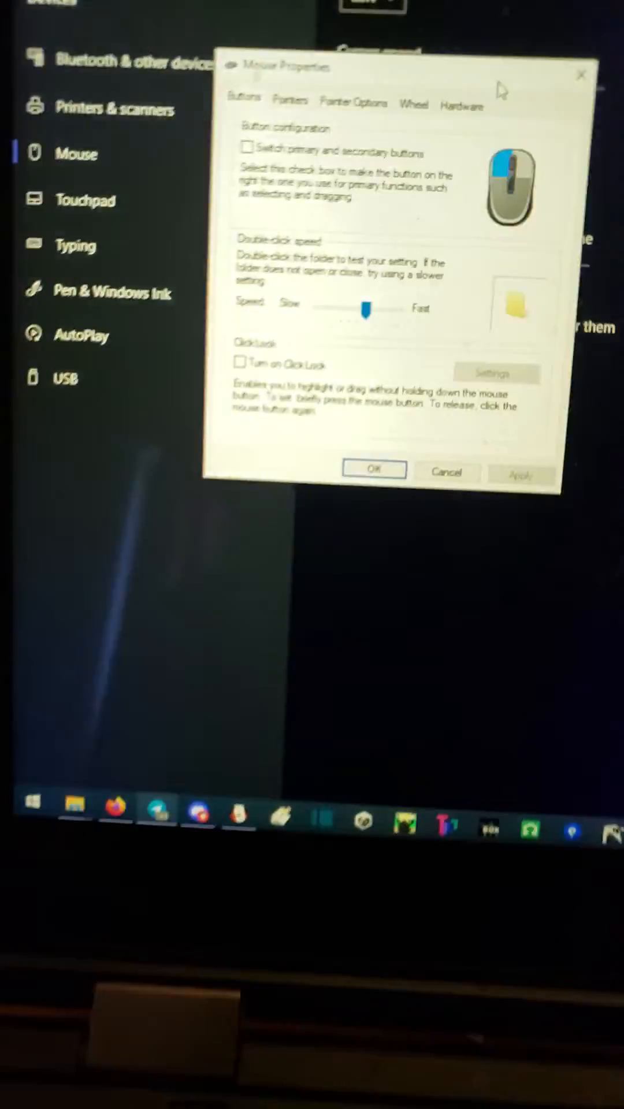
Switch Mouse Properties to the Pointer Options tab
{"action": "left_click", "coordinate": [246, 92]}
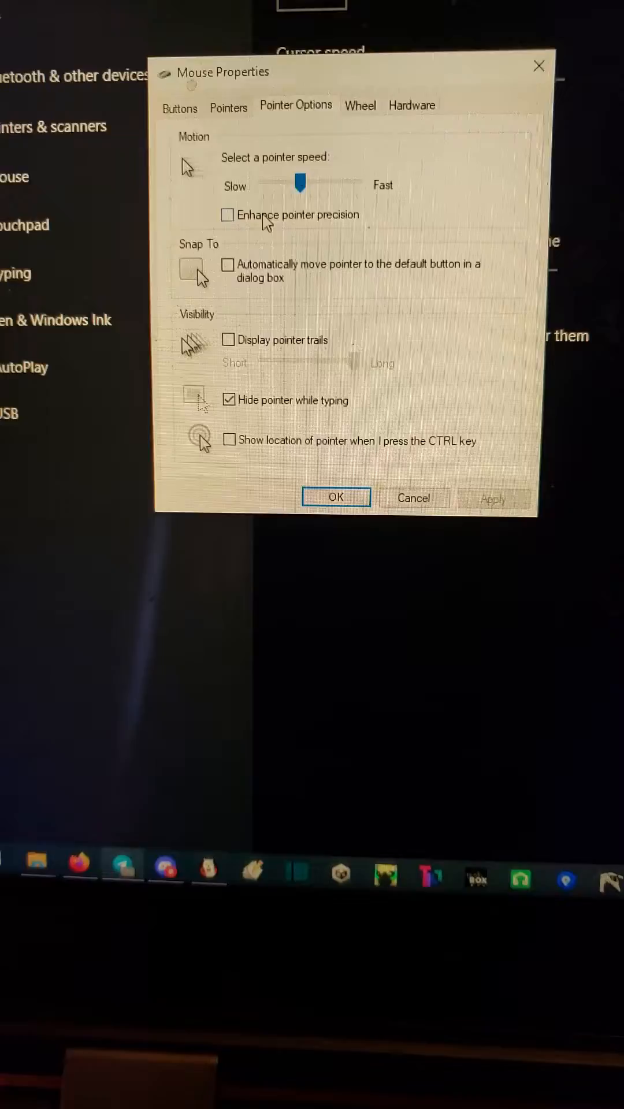
Toggle 'Enhance pointer precision' on and then back off, leaving it unchecked
{"action": "left_click", "coordinate": [228, 214]}
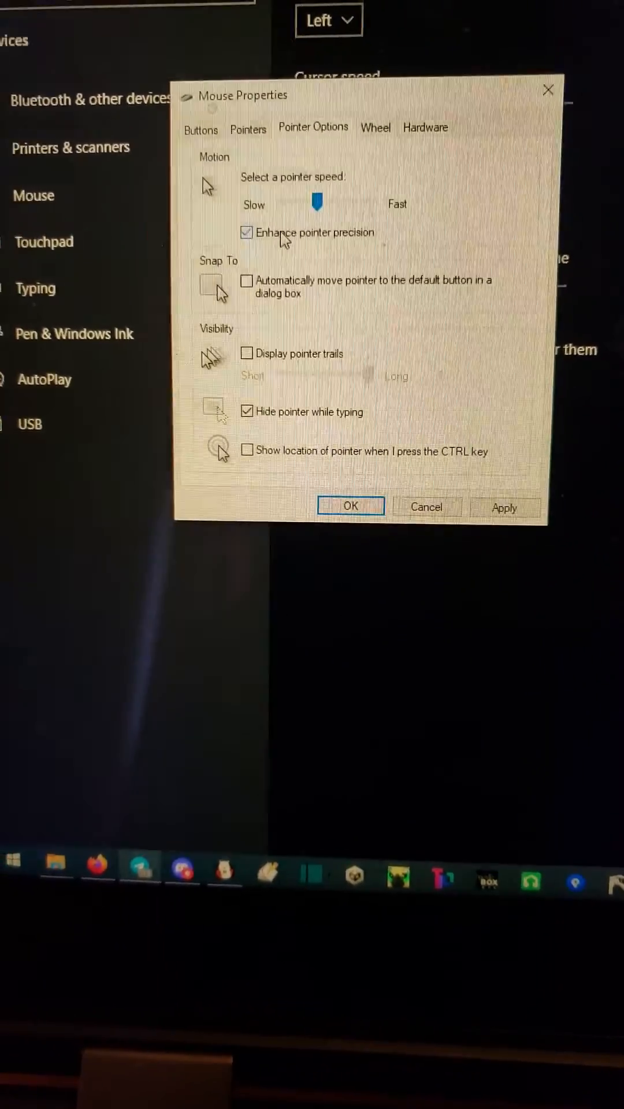
{"action": "left_click", "coordinate": [246, 232]}
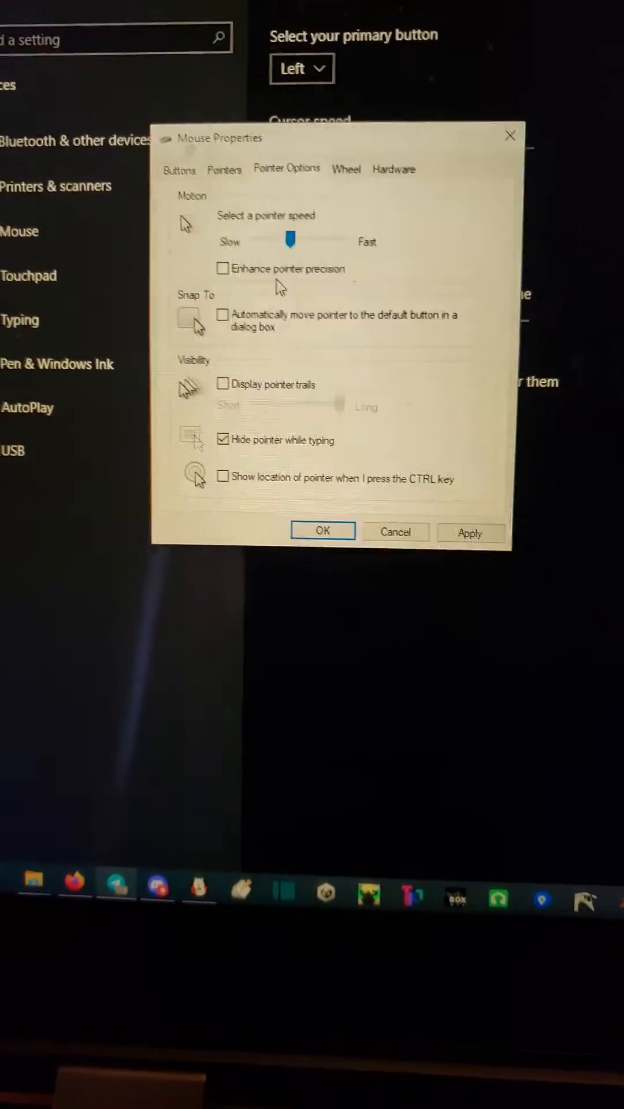
Apply the unchecked pointer precision setting and close Mouse Properties with OK
{"action": "left_click", "coordinate": [470, 532]}
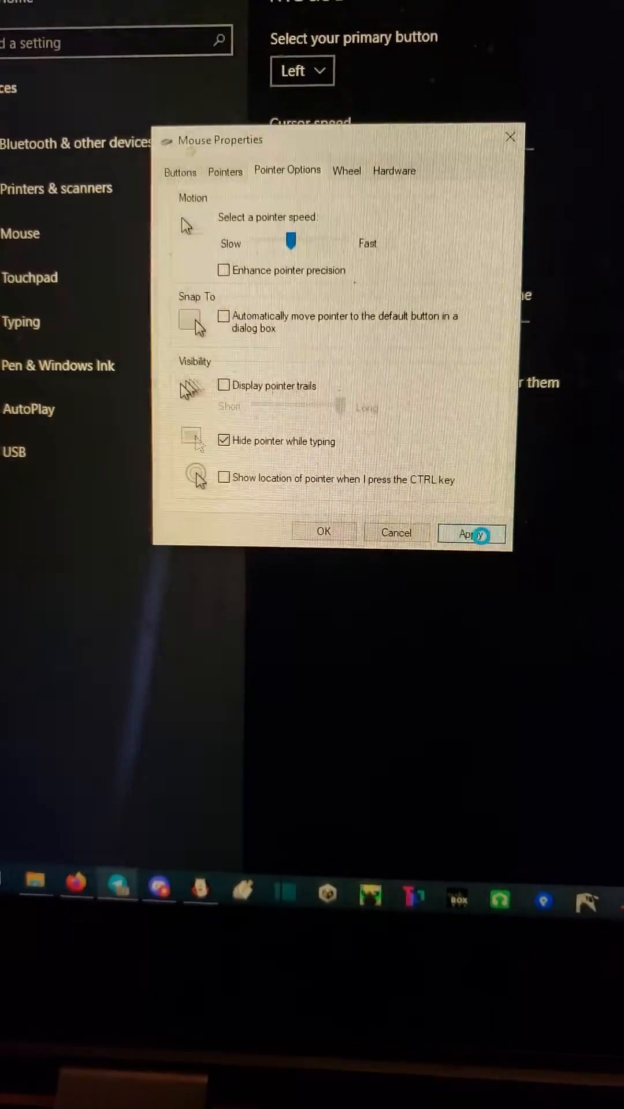
{"action": "left_click", "coordinate": [470, 533]}
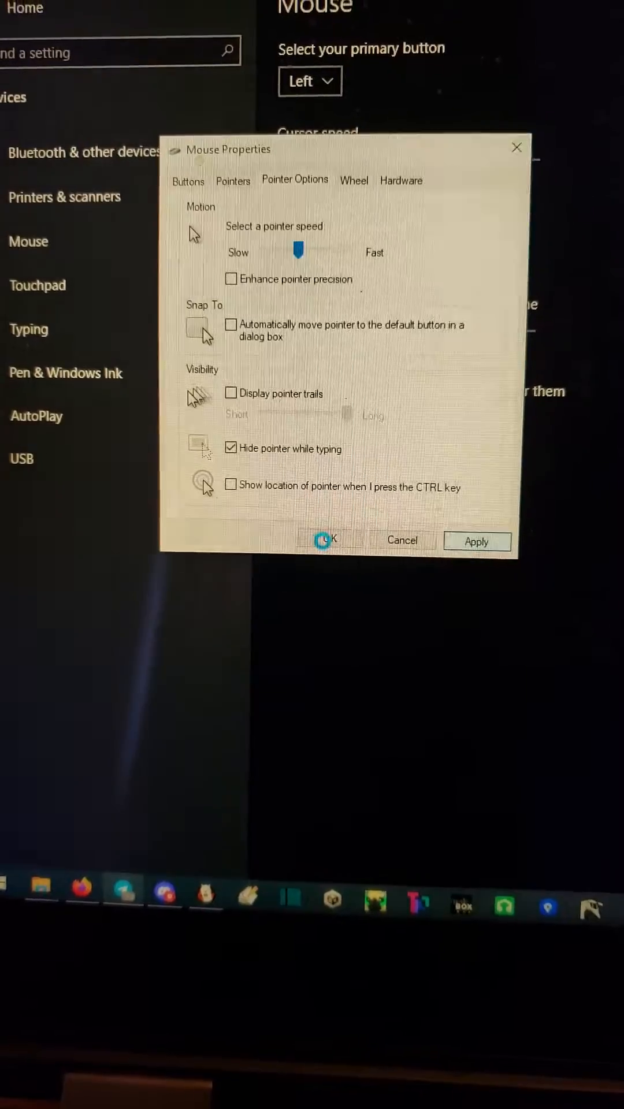